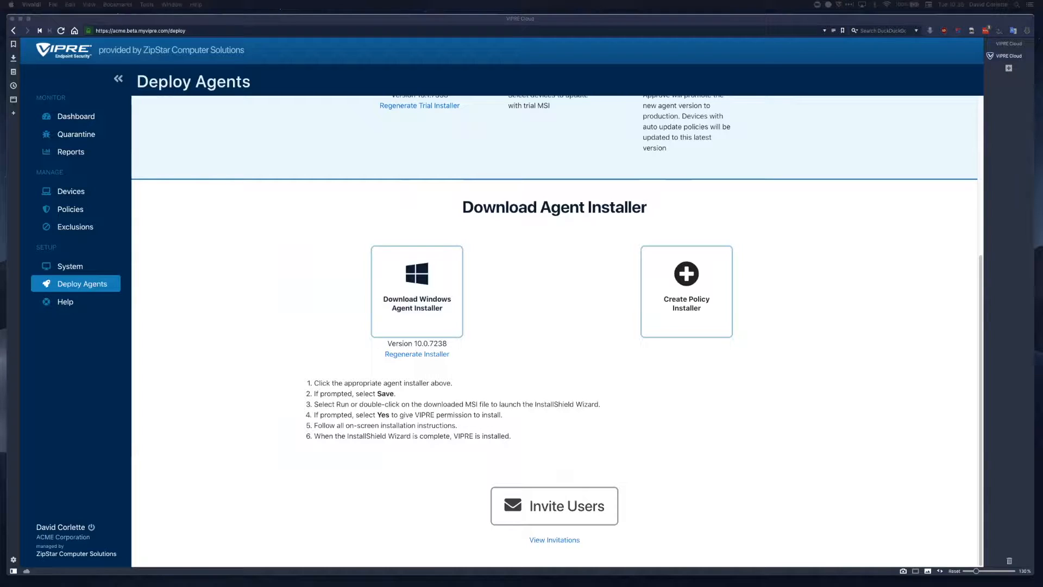
mouse_move(268, 308)
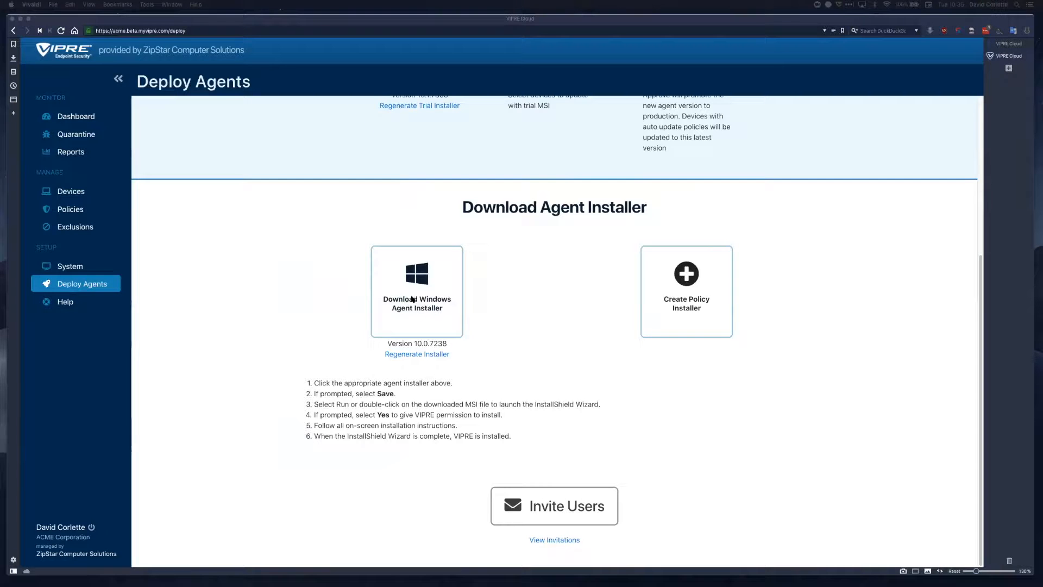
Download the Windows agent installer 10.0.7238 from the Deploy Agents page and save it
click(417, 291)
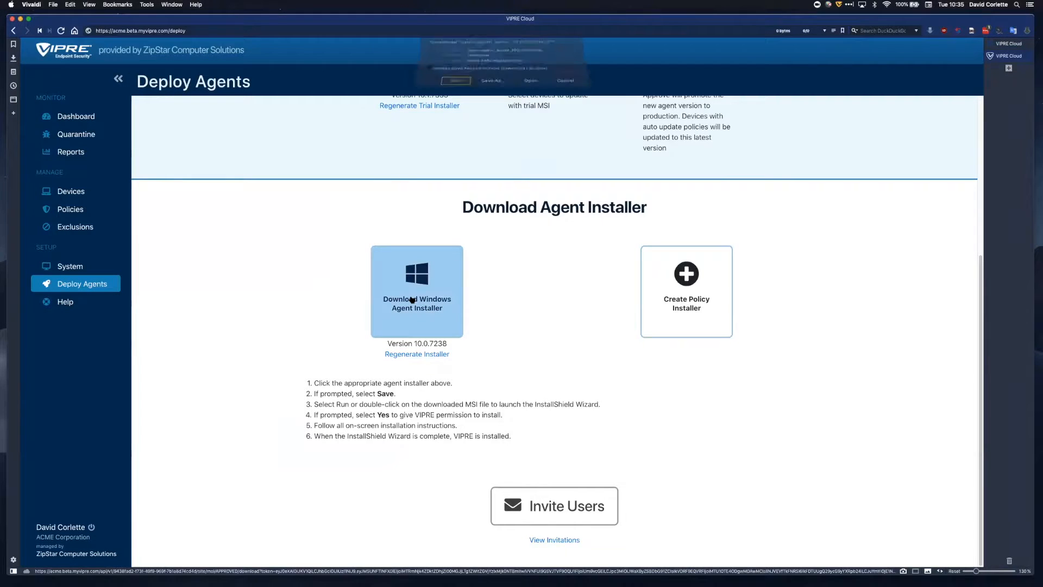
click(417, 292)
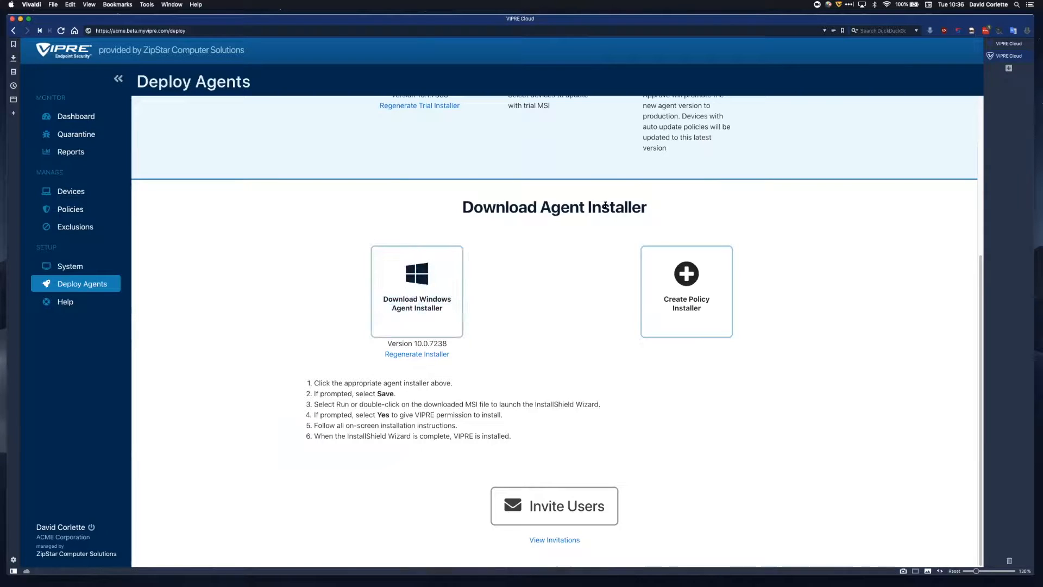
mouse_move(839, 163)
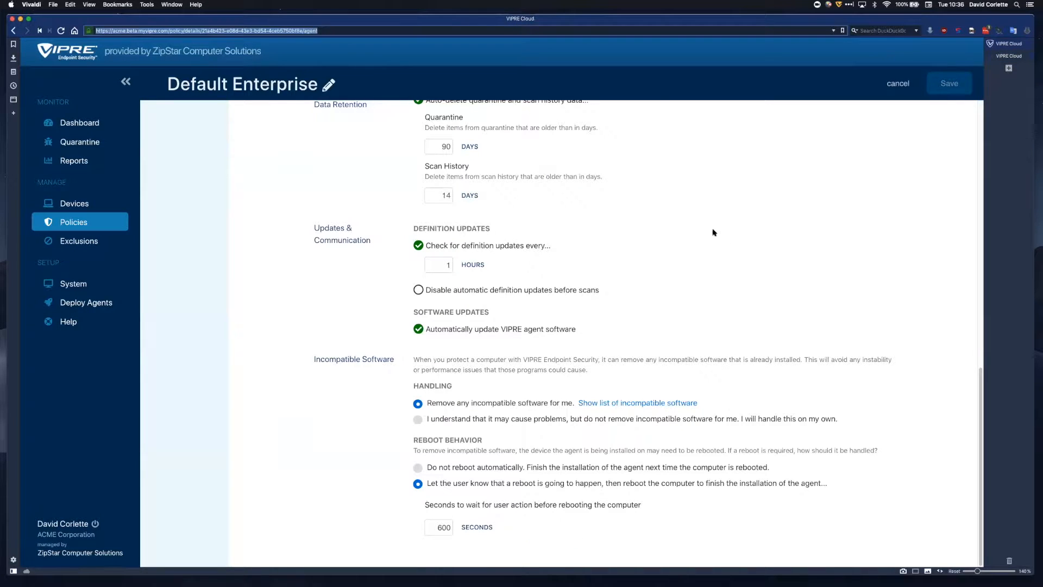
mouse_move(478, 413)
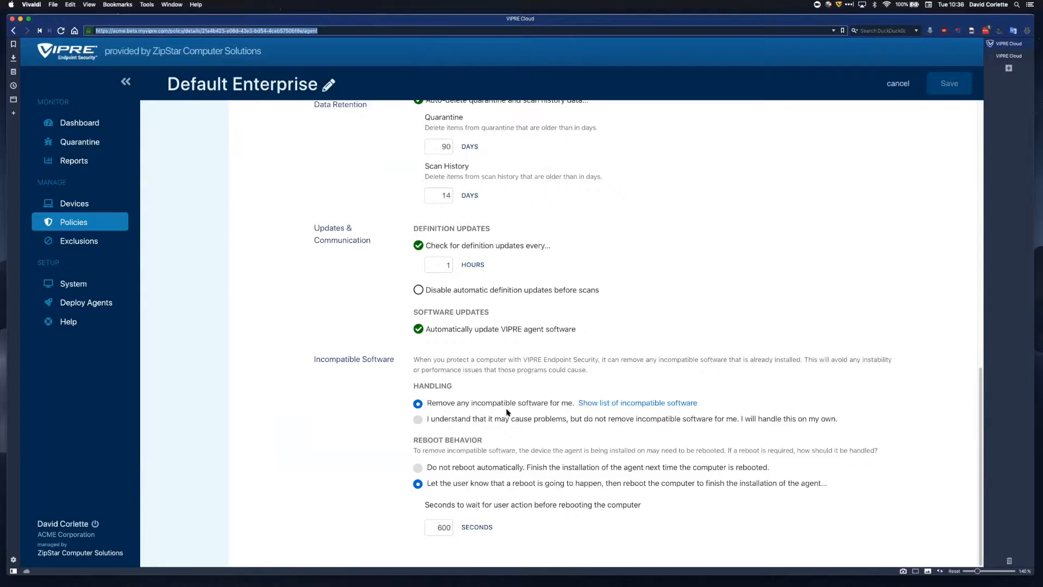
click(637, 401)
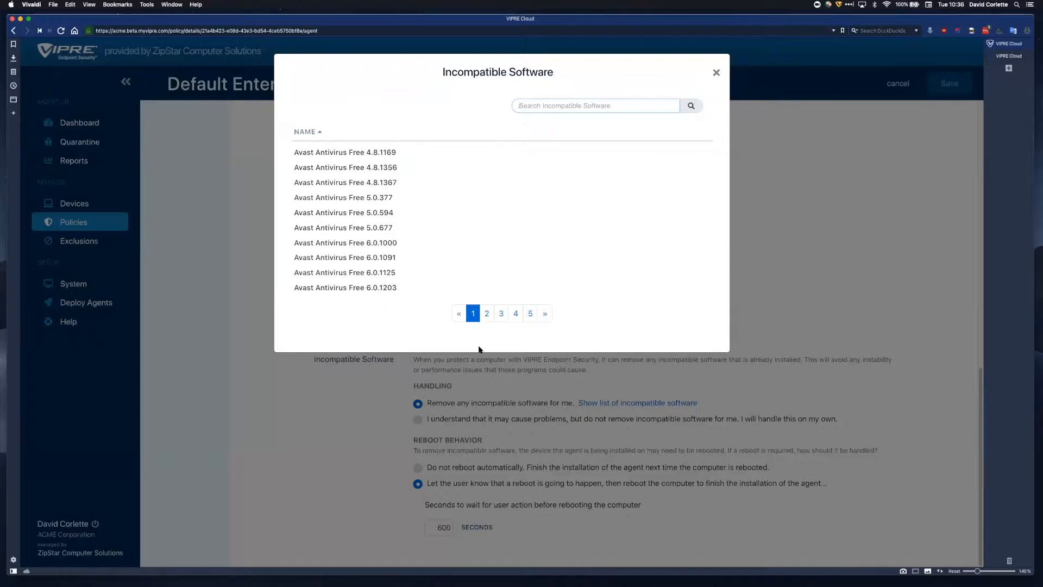
mouse_move(404, 276)
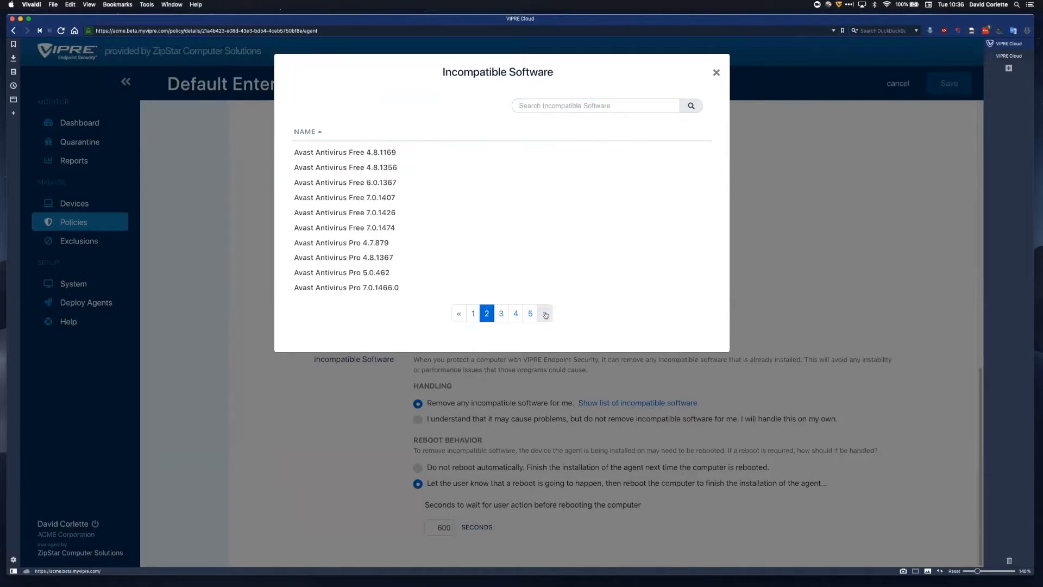
click(544, 313)
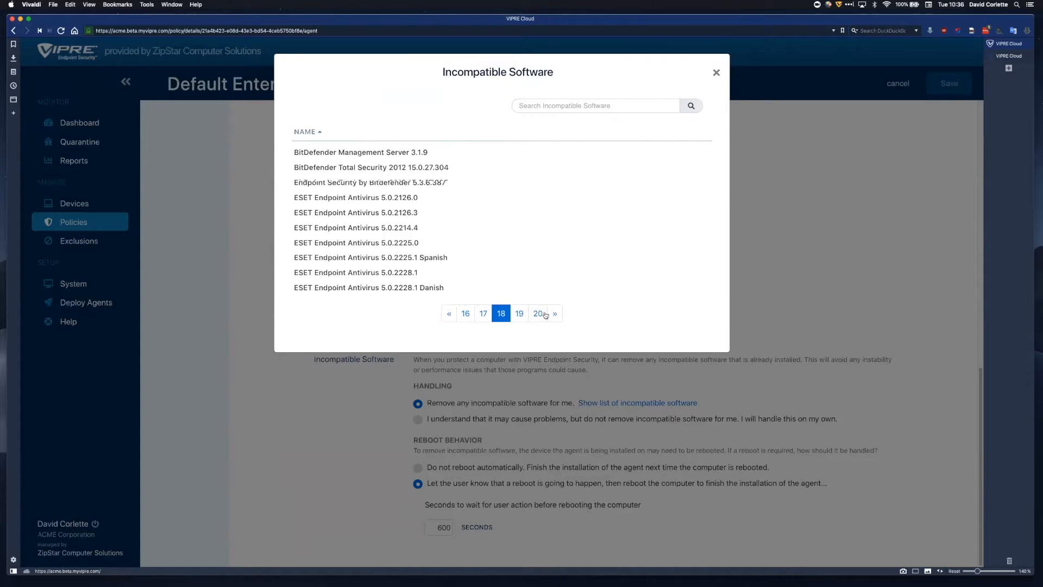
click(555, 313)
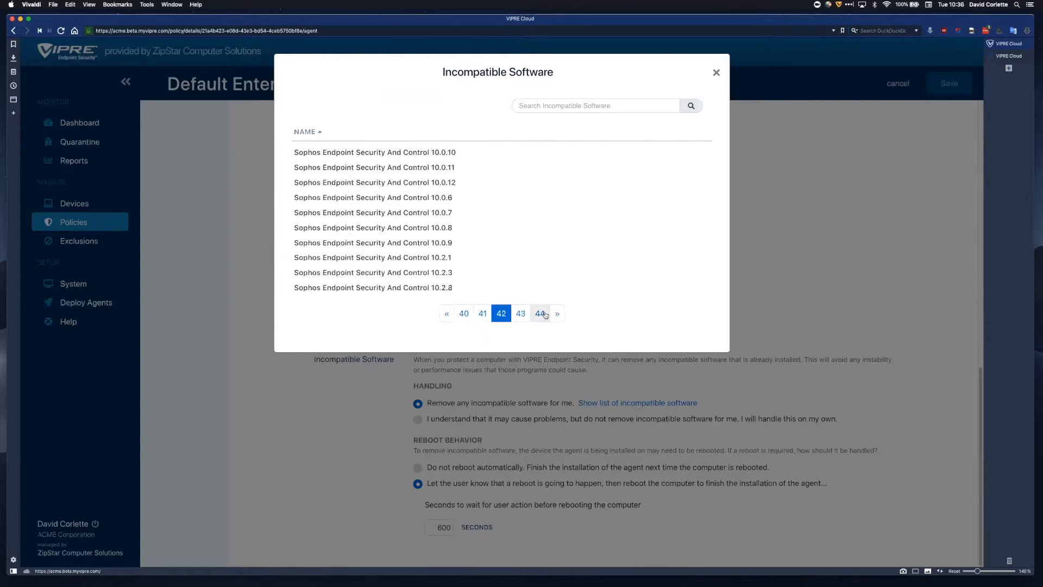
click(557, 313)
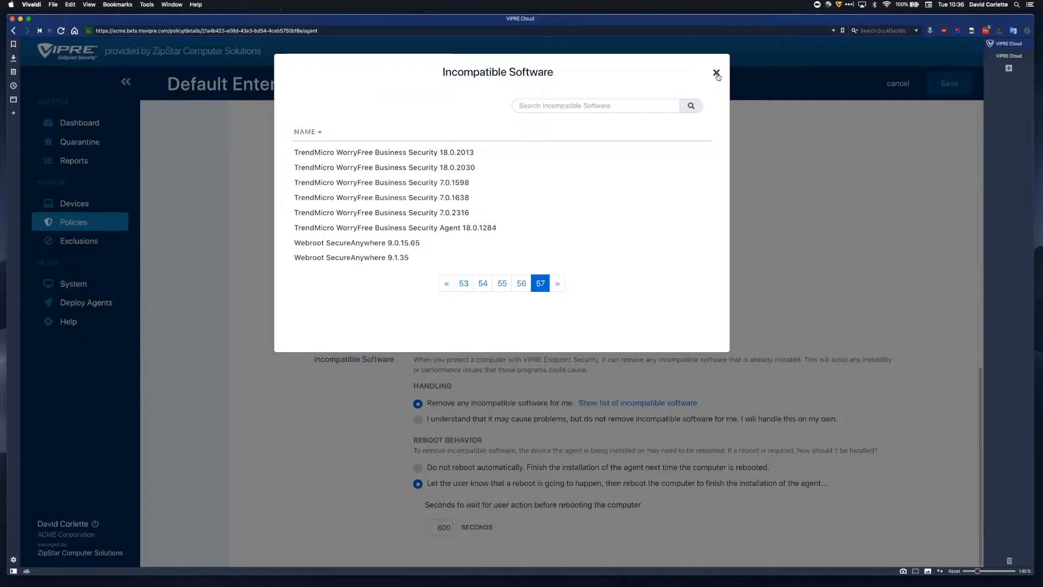
click(717, 72)
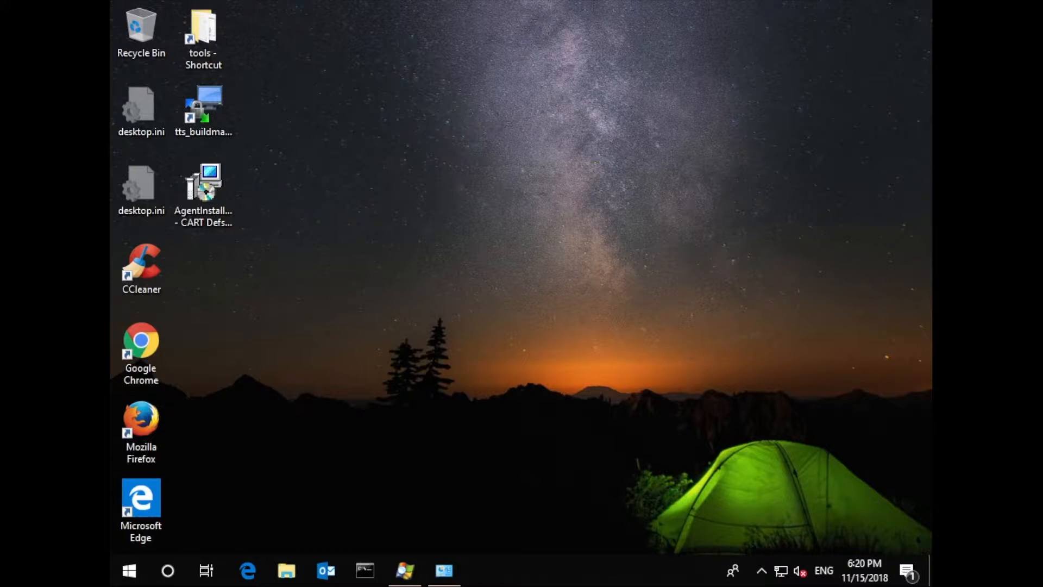
mouse_move(545, 372)
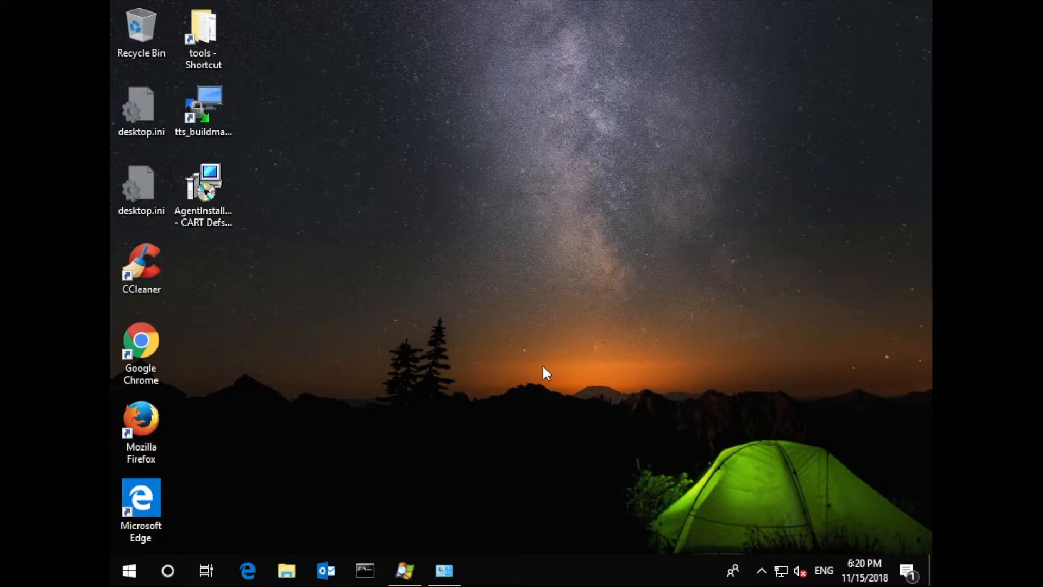
mouse_move(694, 434)
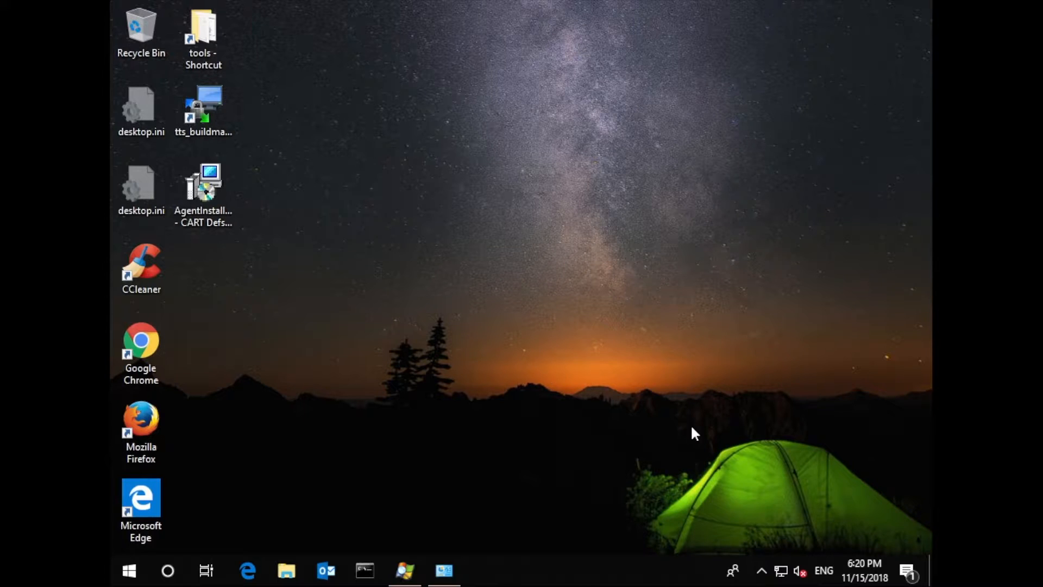
mouse_move(763, 571)
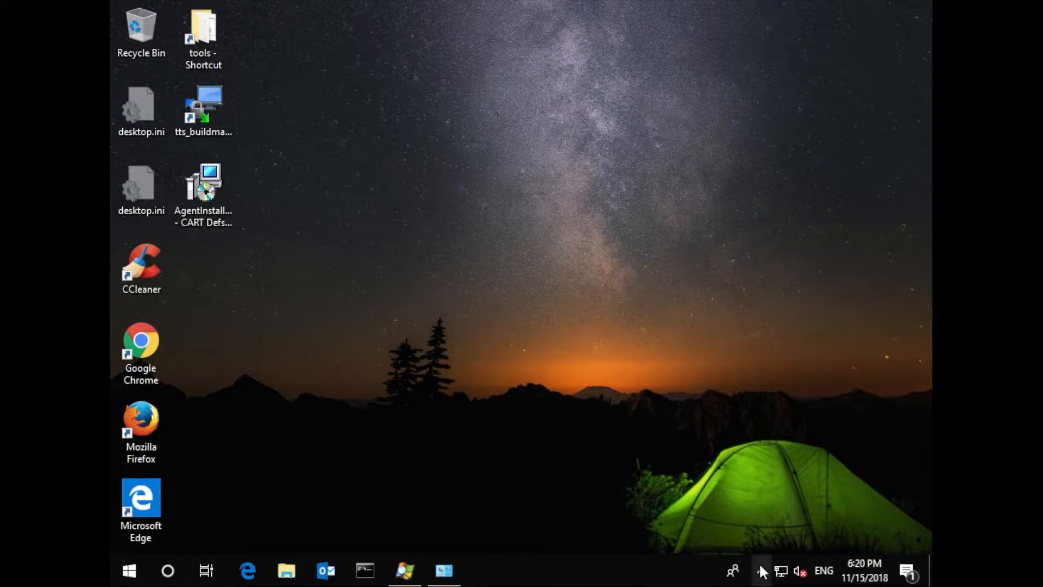
Expand the hidden tray icons to confirm Webroot SecureAnywhere is still running
click(762, 570)
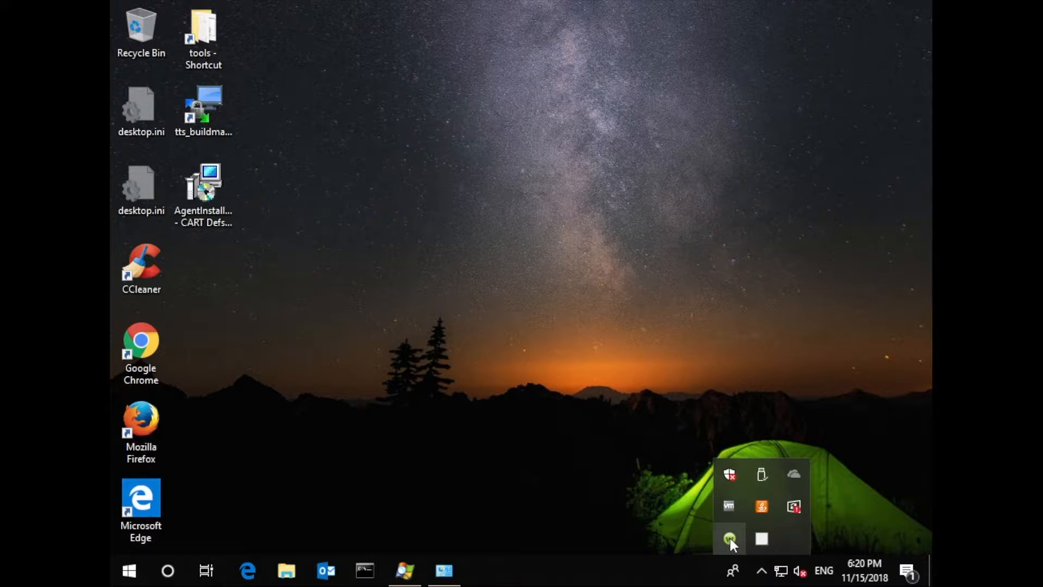
mouse_move(730, 539)
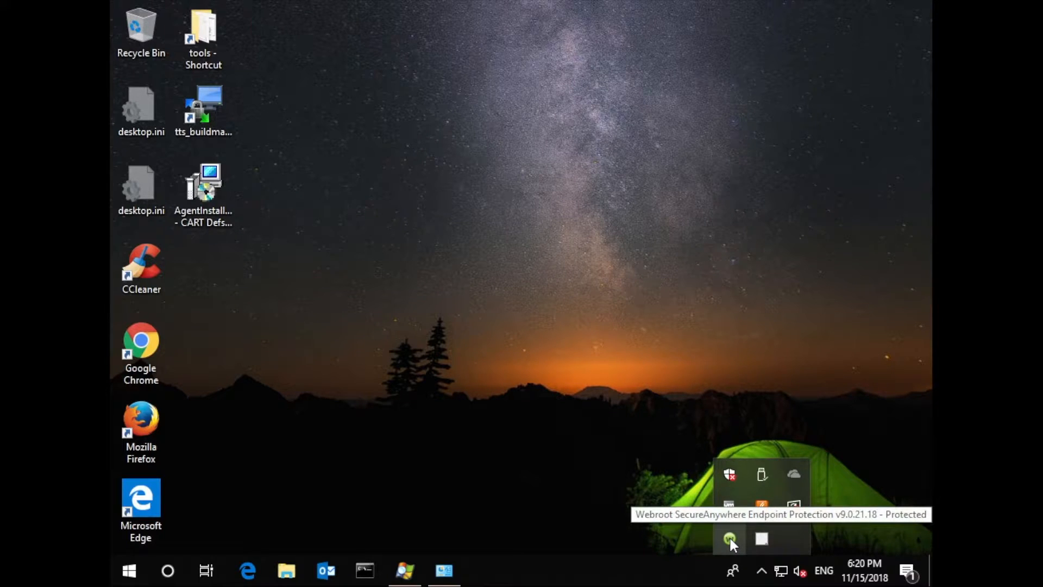
mouse_move(402, 549)
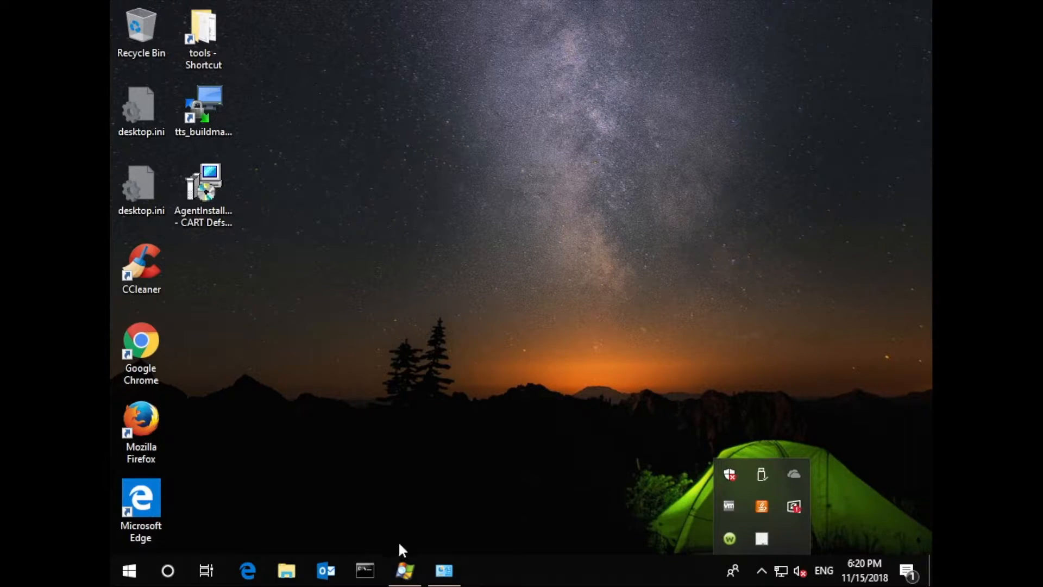
Check the WRSA.exe Webroot processes in Process Explorer, then return to the desktop
click(404, 570)
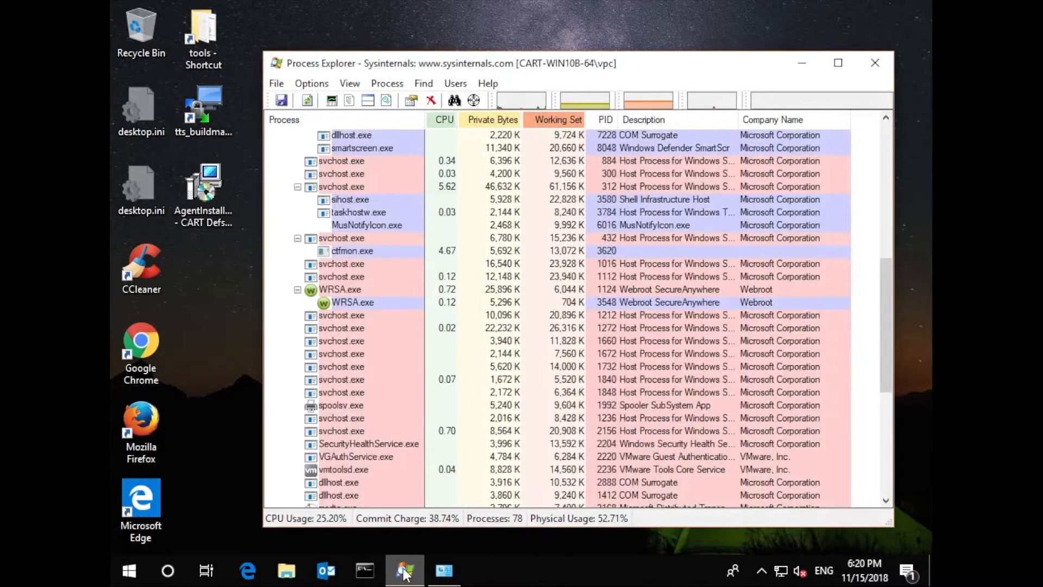
click(352, 302)
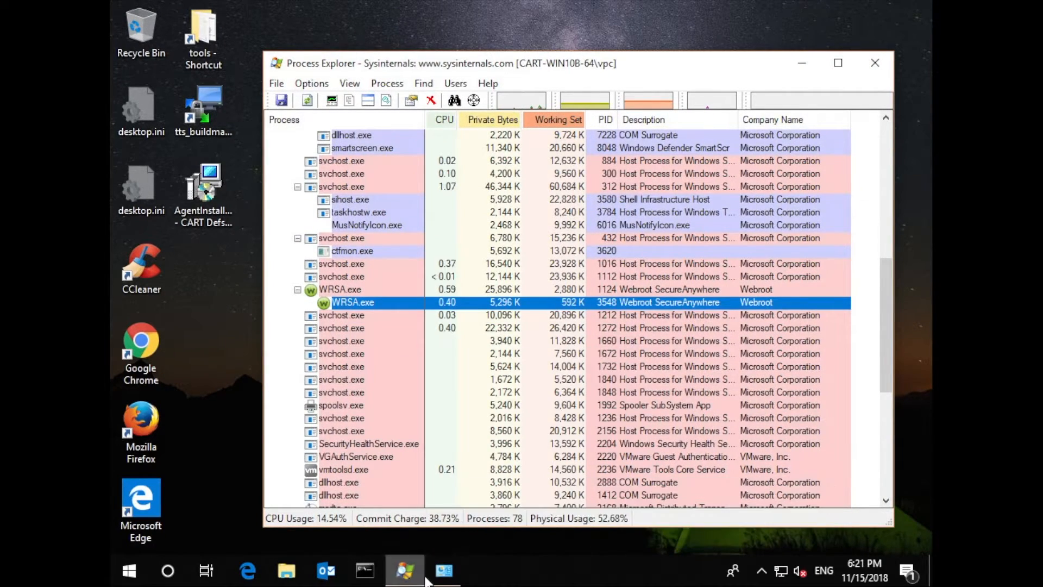
click(444, 570)
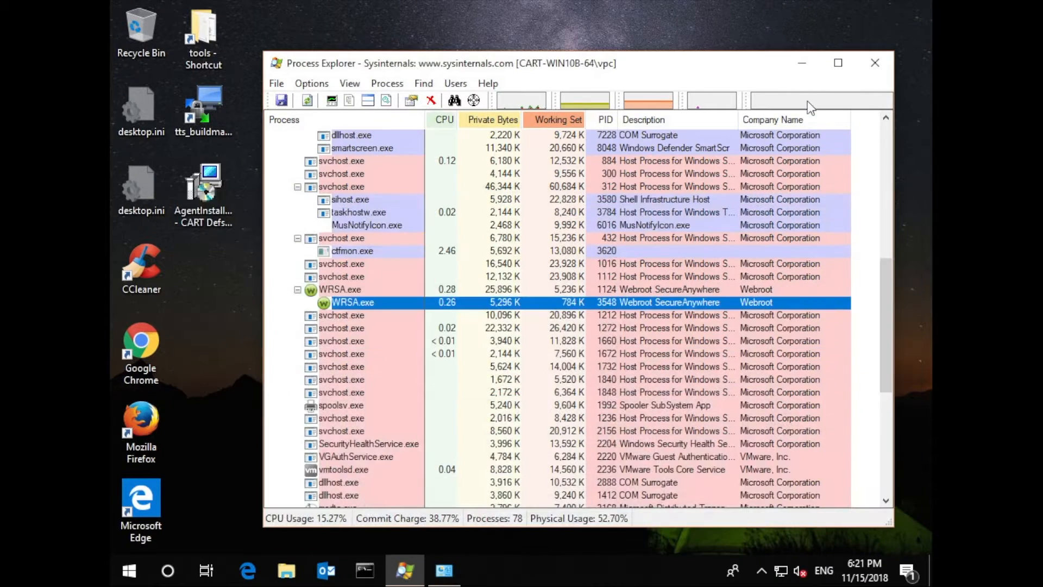
click(875, 63)
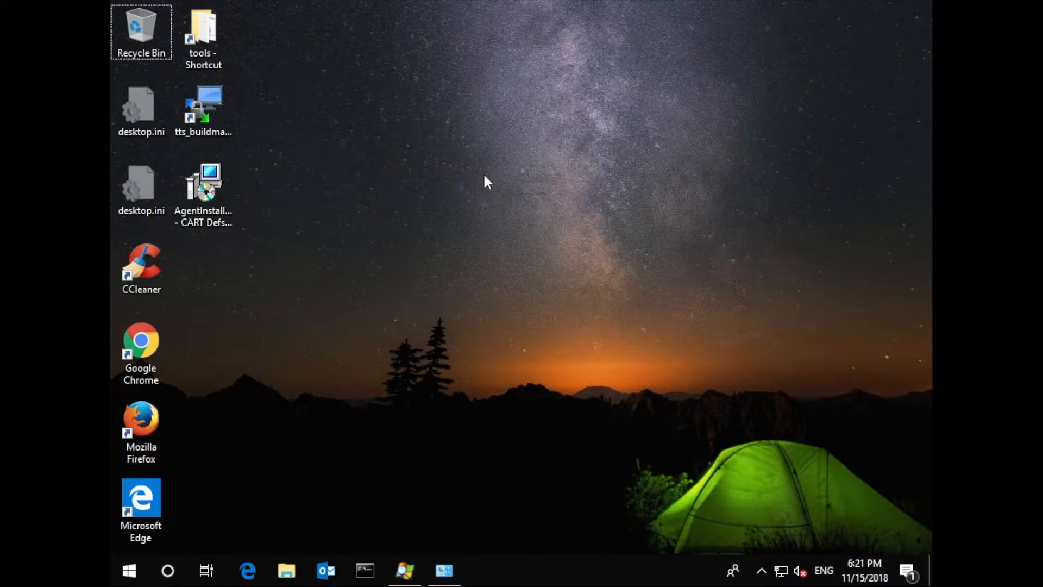
Start the AgentInstaller setup and accept the VIPRE Business Agent license agreement
right_click(203, 186)
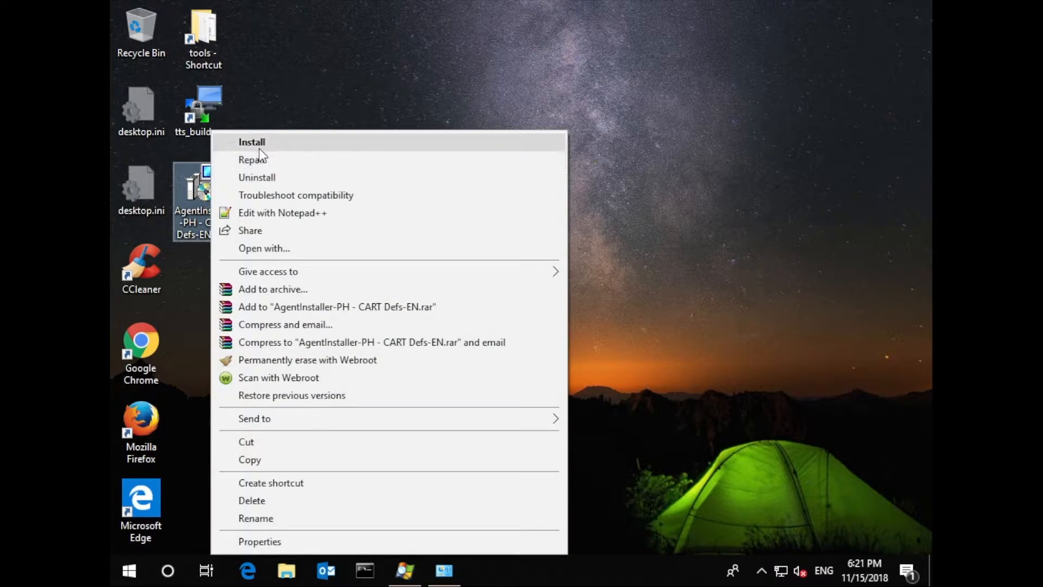
click(251, 141)
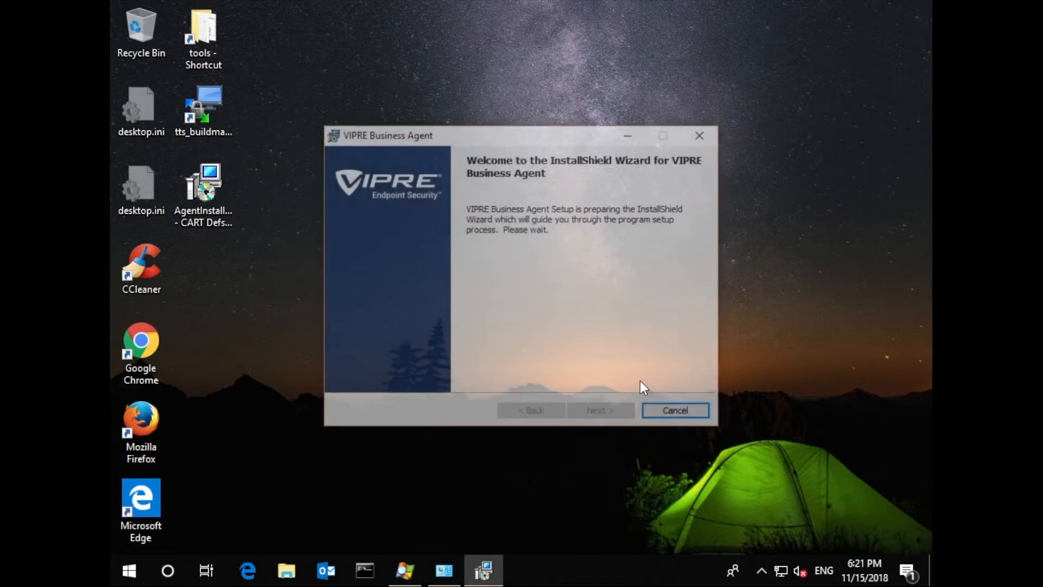
click(597, 409)
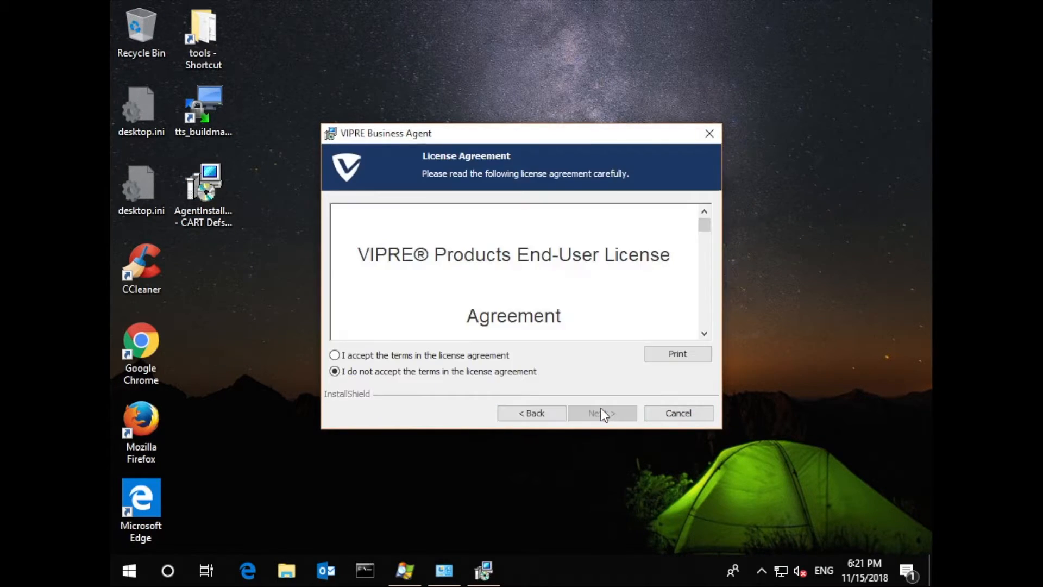
click(335, 354)
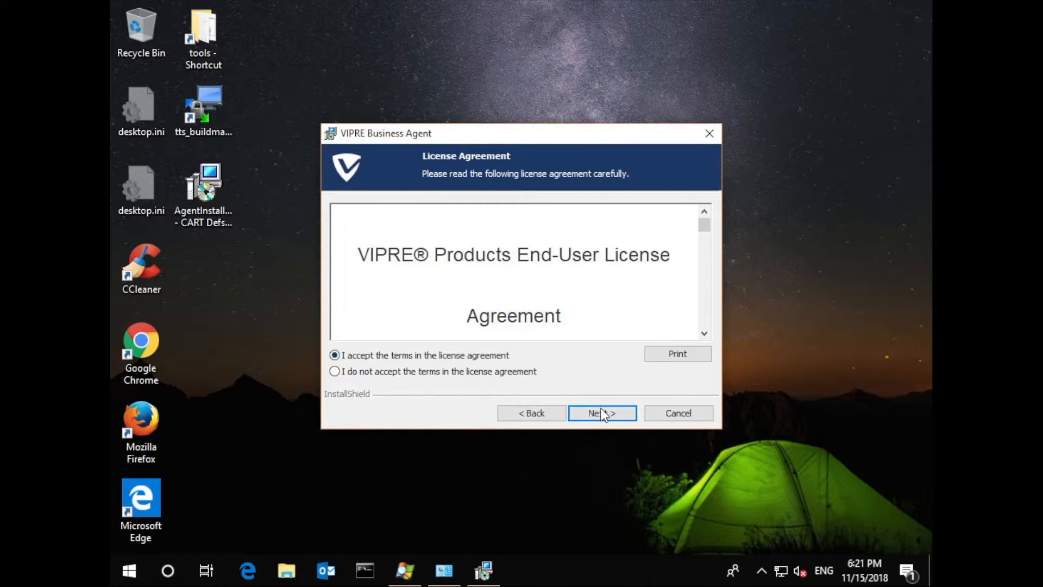
Complete the Business Agent installation and dismiss the sign-out warning
click(601, 412)
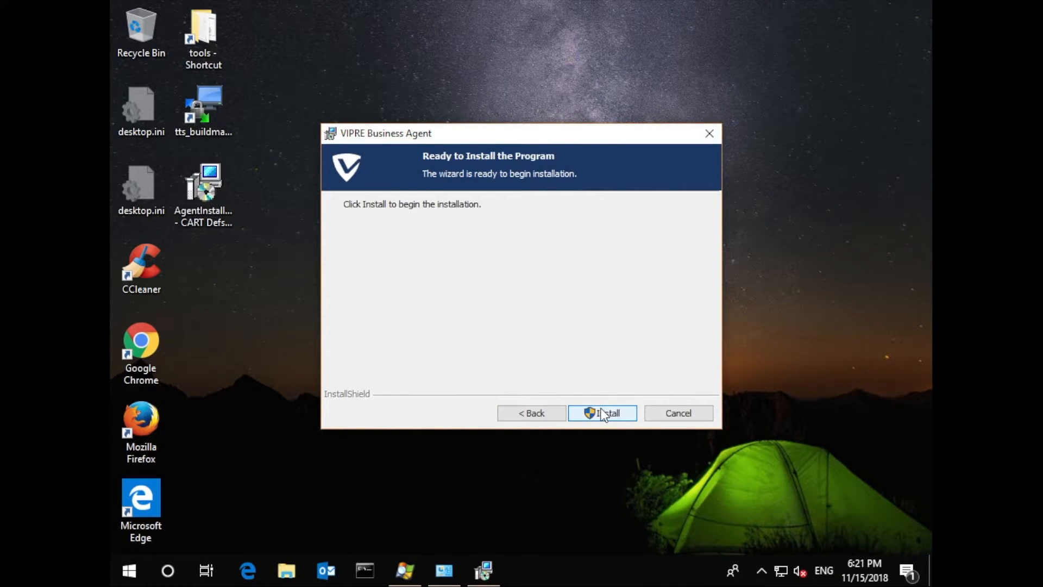
click(602, 413)
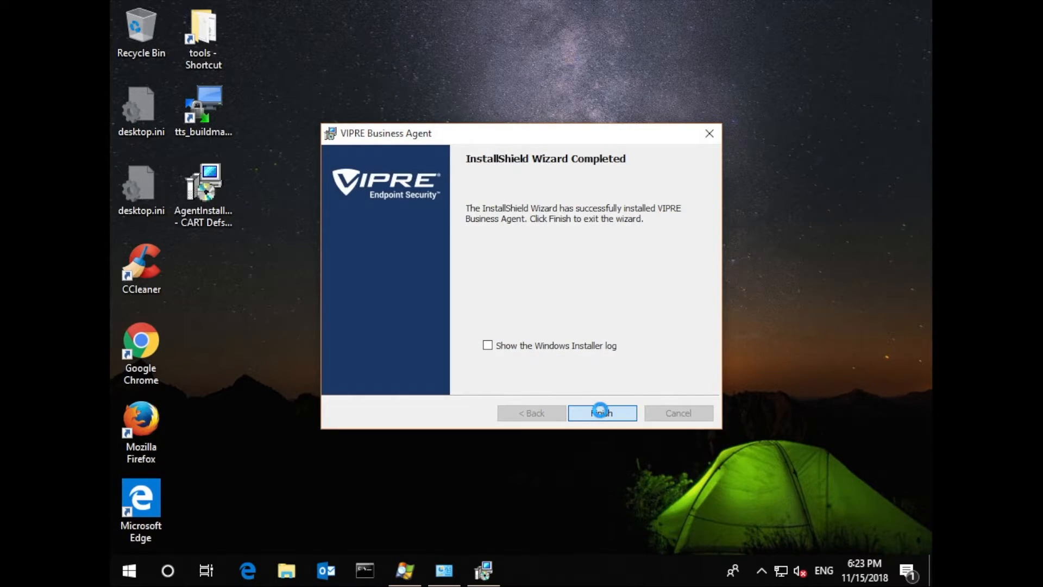
click(601, 413)
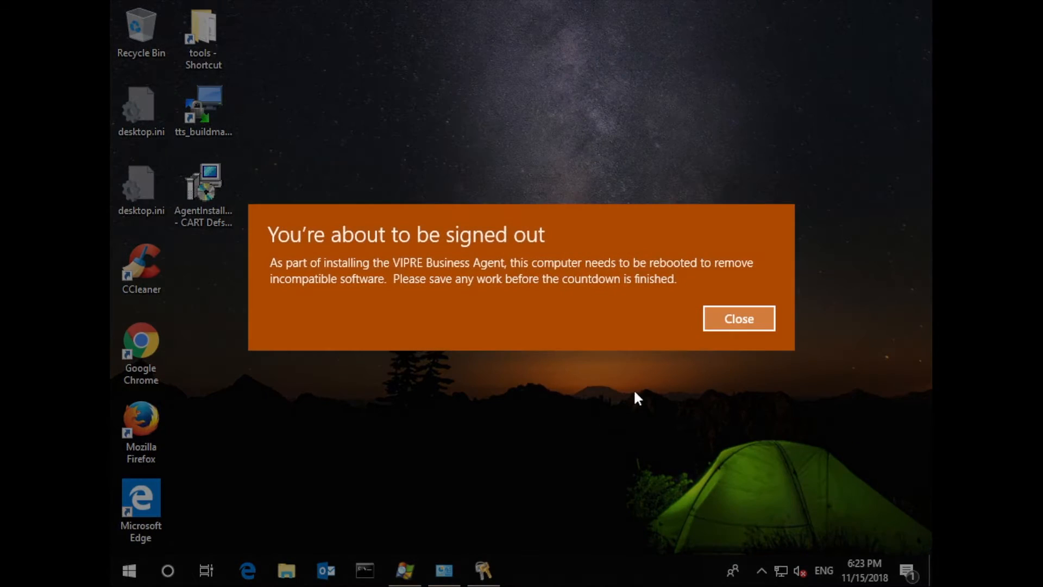
click(738, 318)
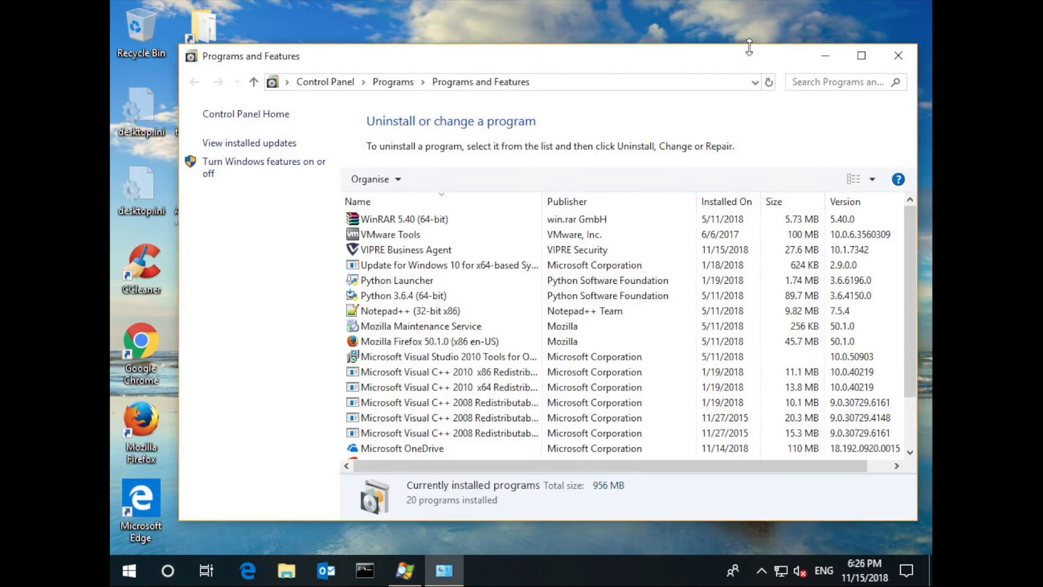
Confirm VIPRE Business Agent is listed in Programs and Features and Webroot is gone
click(405, 250)
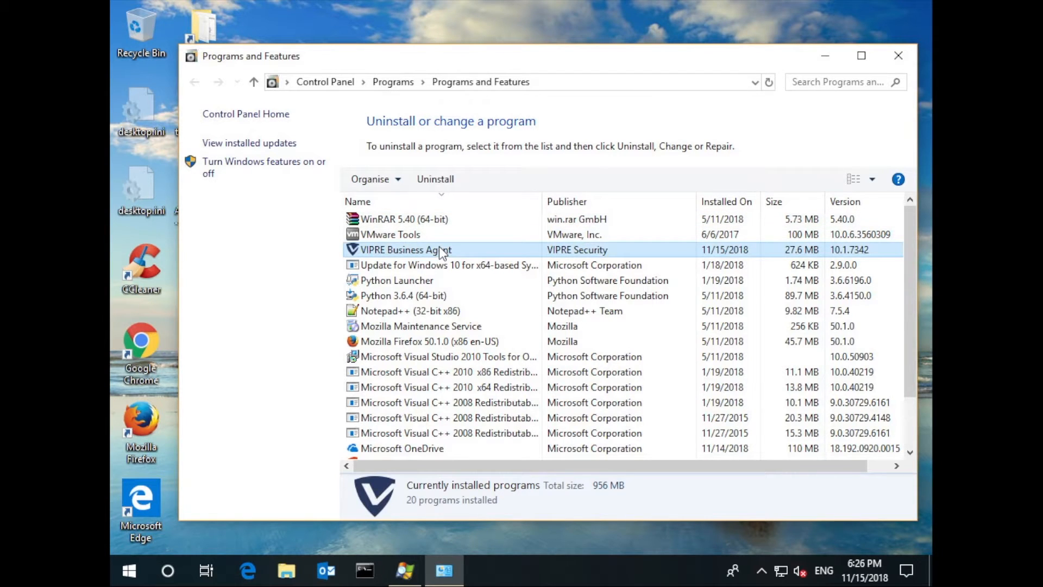
scroll(down, 3)
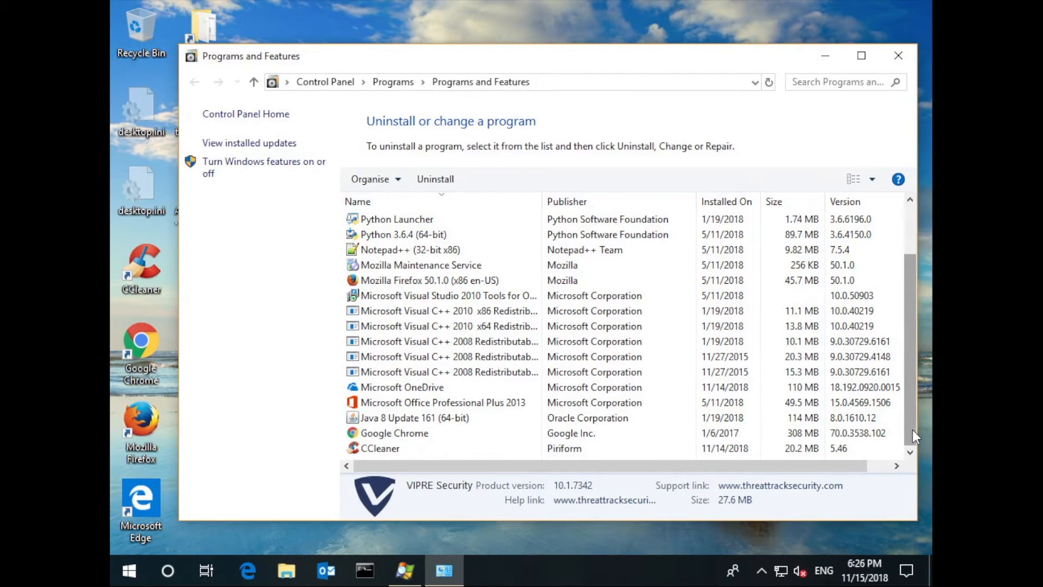
Verify the SBAMSvc and SBAMTray VIPRE processes are running in Process Explorer
click(899, 56)
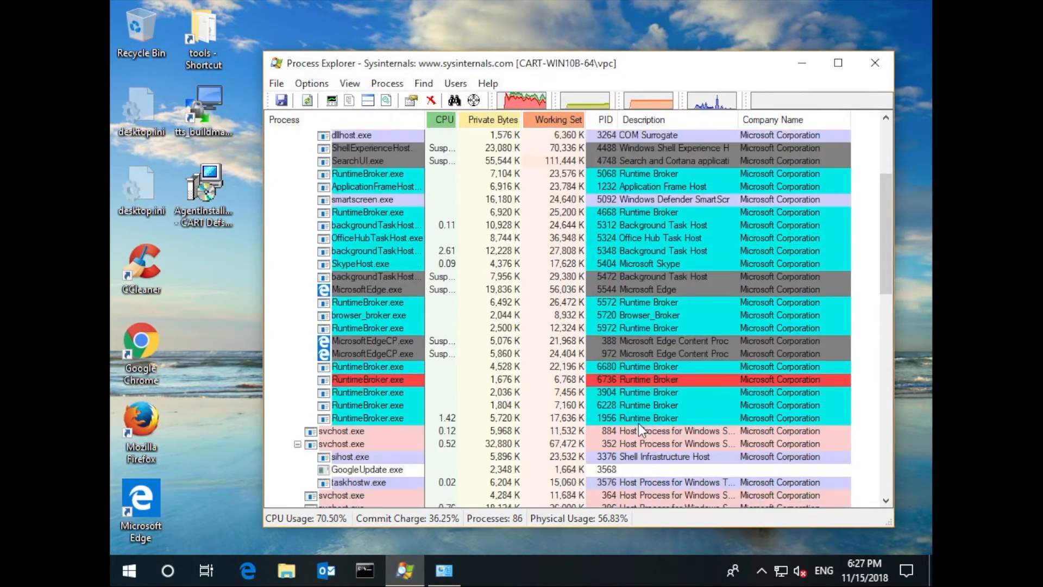
scroll(down, 3)
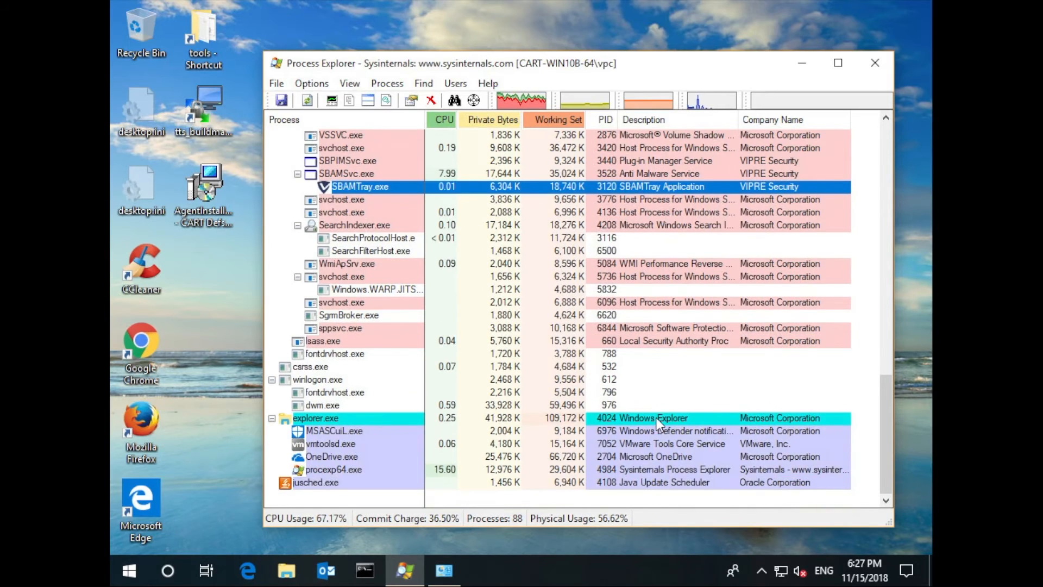
click(875, 63)
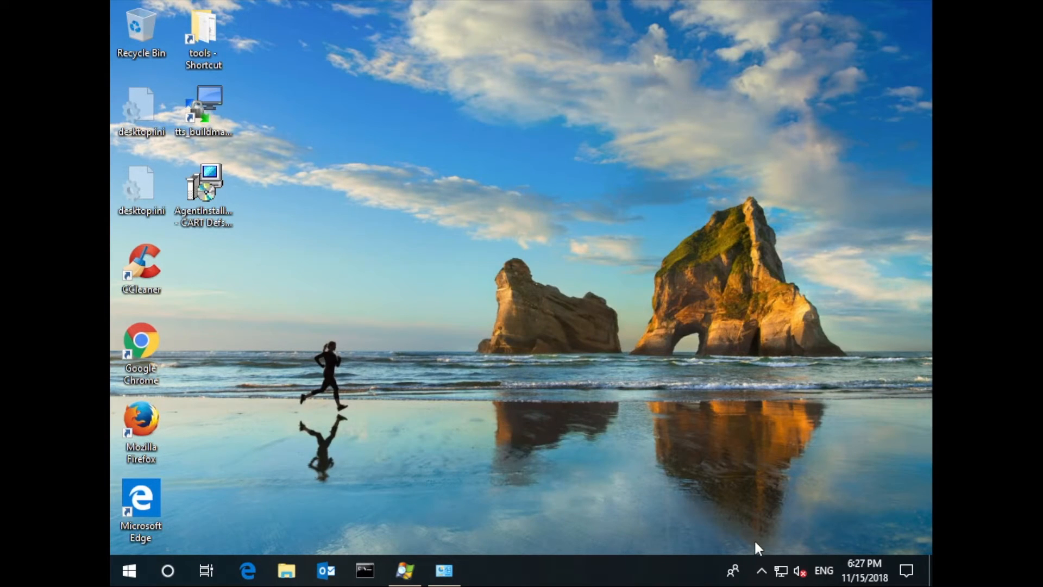
Expand the hidden tray icons to confirm the VIPRE shield icon is present
click(761, 571)
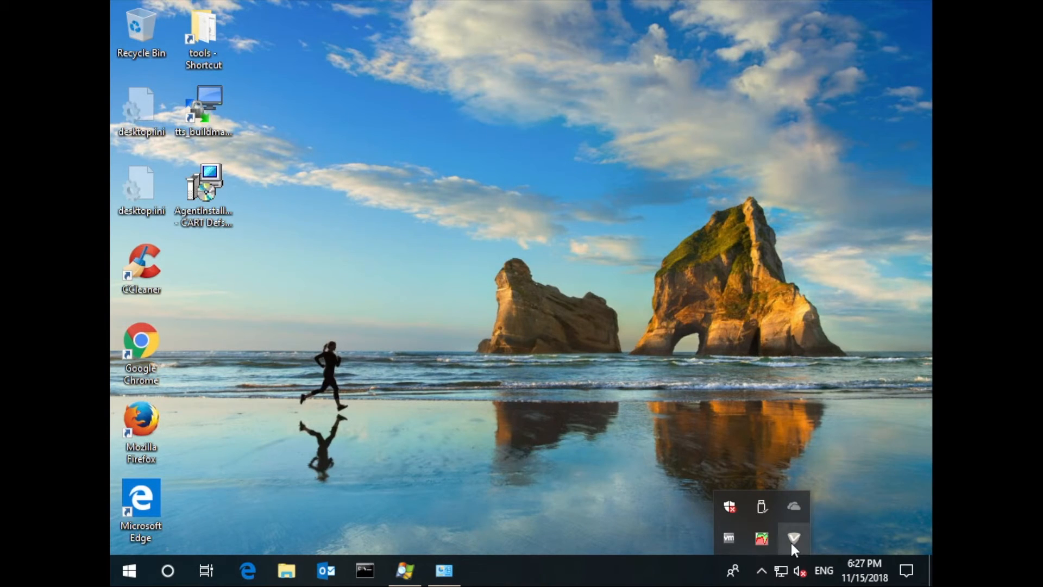
mouse_move(793, 538)
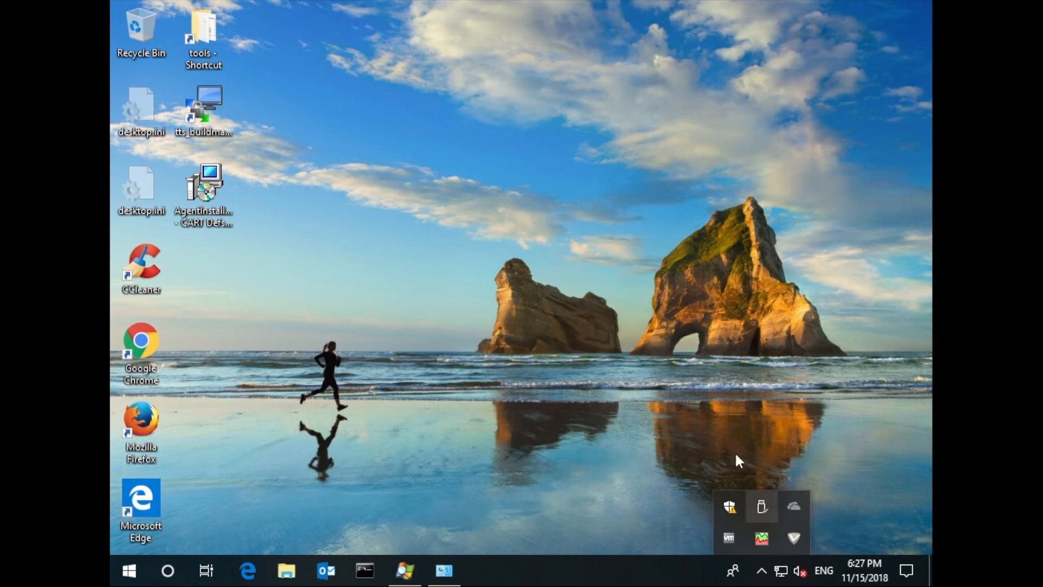
mouse_move(582, 451)
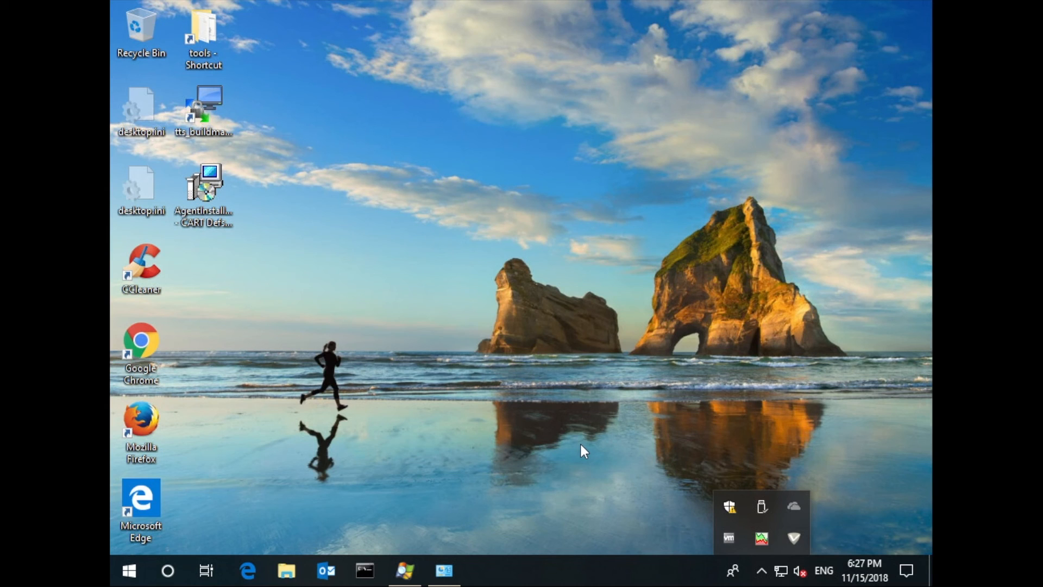